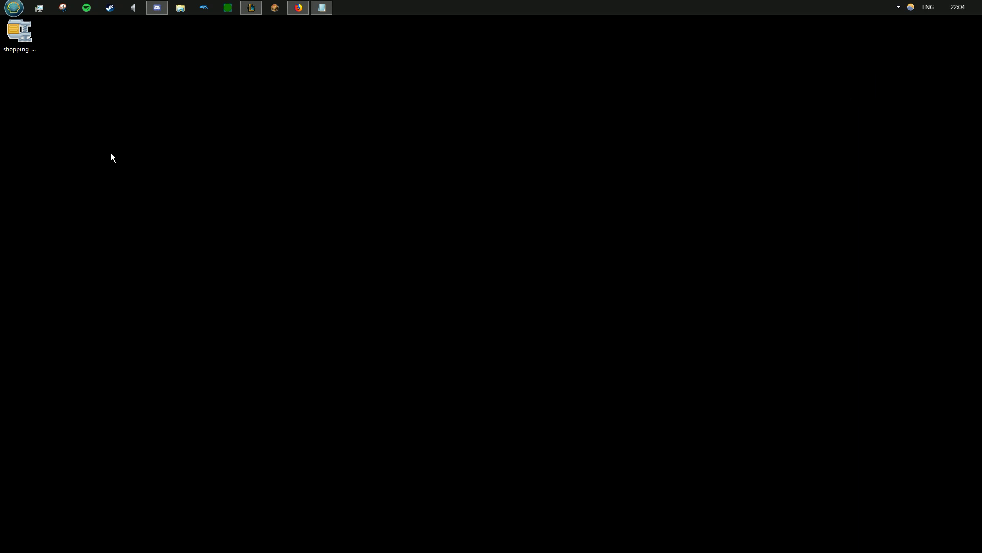
Start a command window in the desktop folder from its context menu.
{"action": "left_click", "coordinate": [19, 32]}
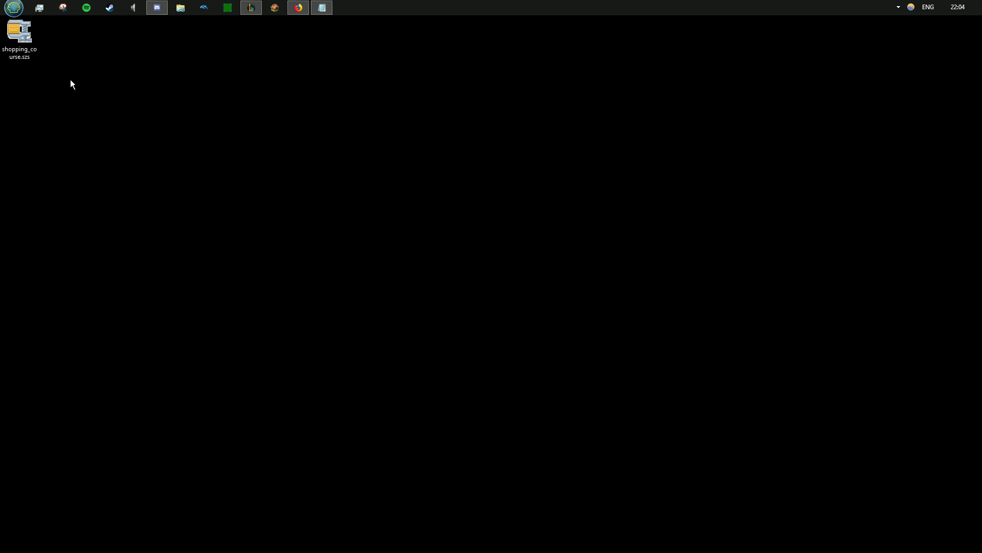
{"action": "right_click", "coordinate": [70, 83]}
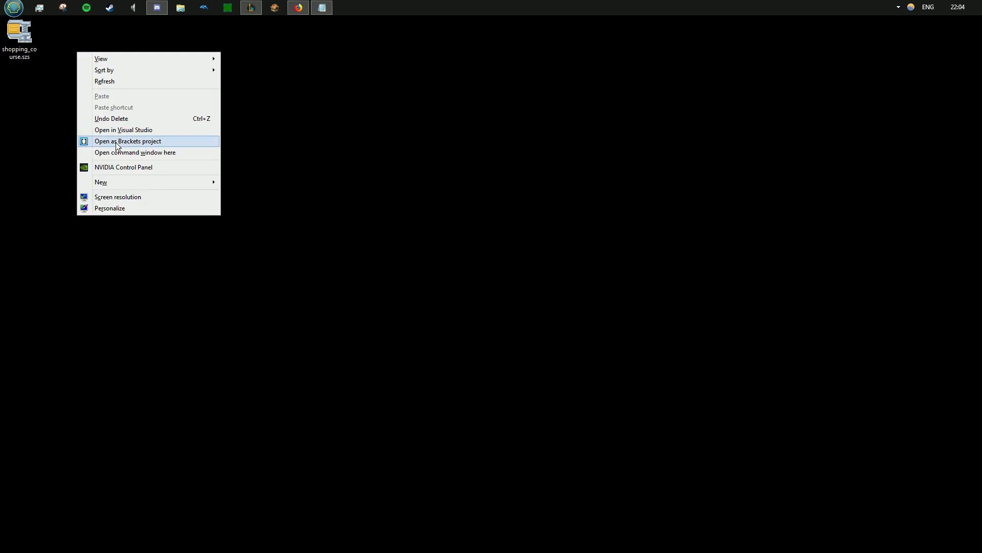
{"action": "left_click", "coordinate": [135, 152]}
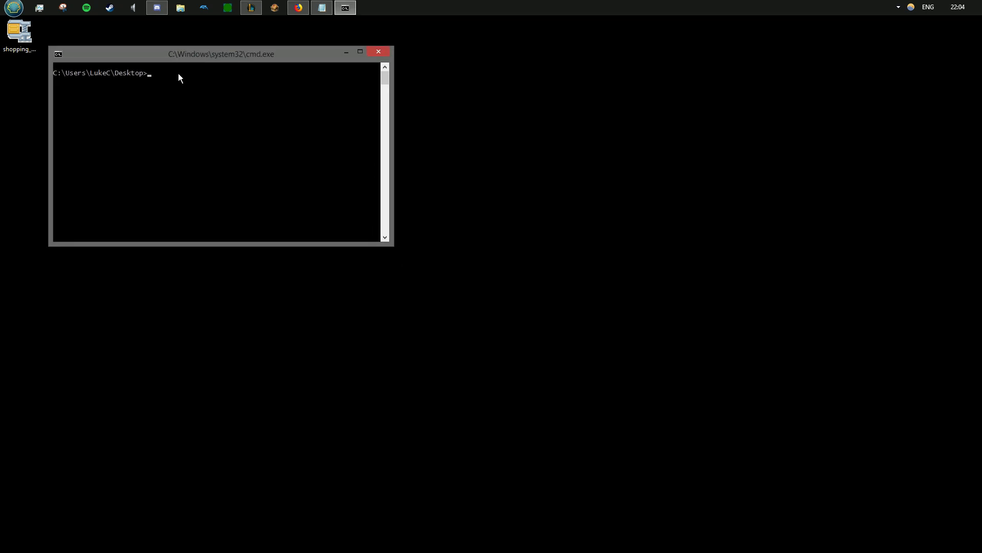
Run 'wkclt decode shopping_course.szs' and 'wkclt cff shopping_course.szs', then close the console.
{"action": "type", "text": "wkclt"}
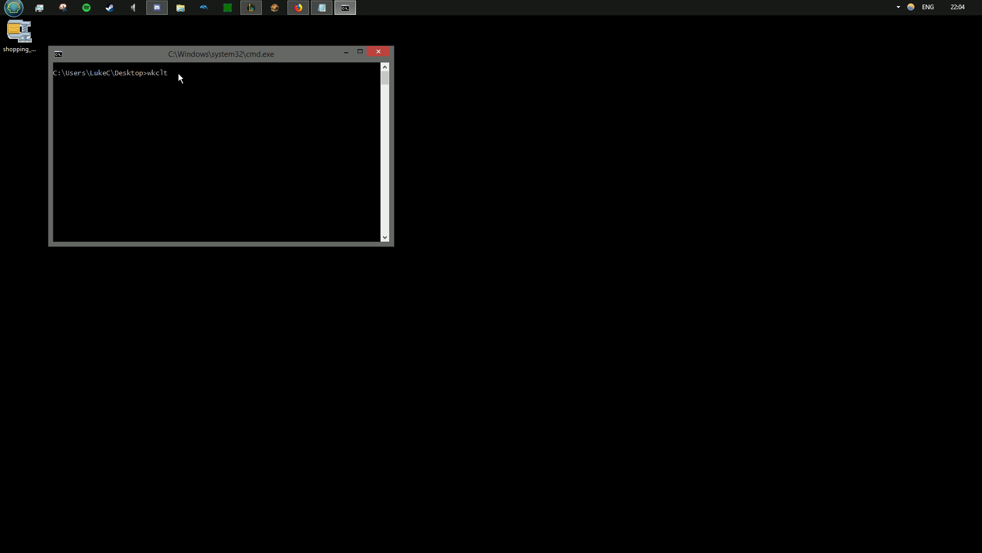
{"action": "type", "text": "deco"}
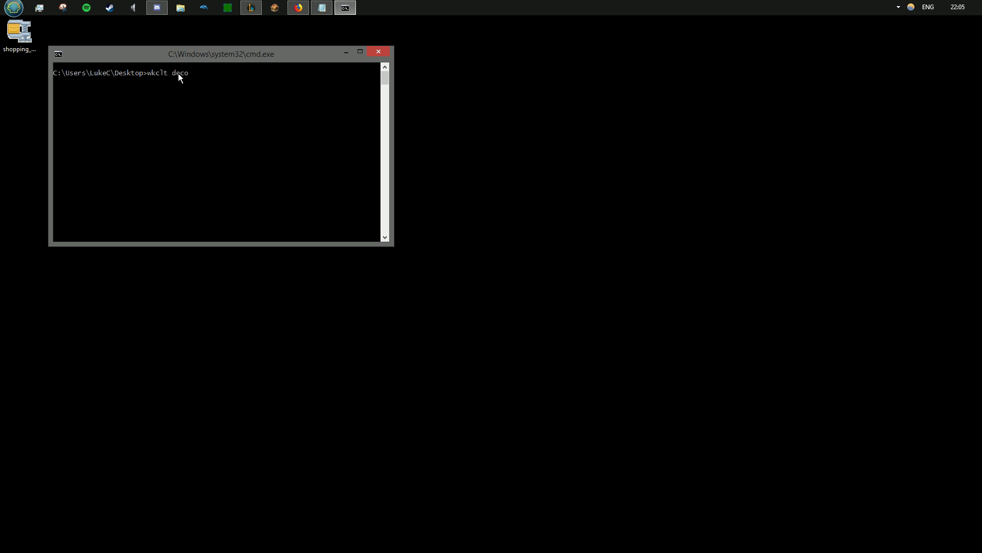
{"action": "type", "text": "de shopping_course.szs"}
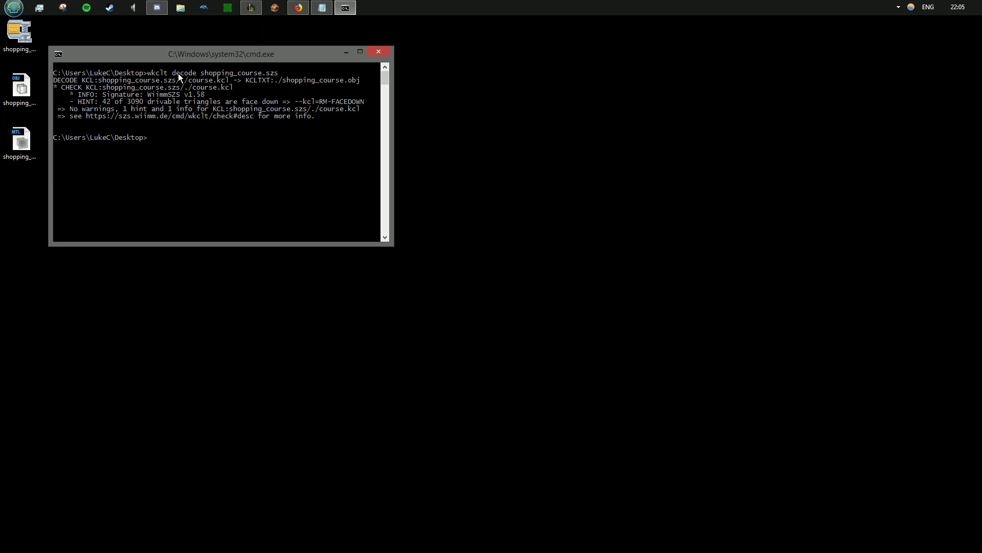
{"action": "type", "text": "wkclt cff"}
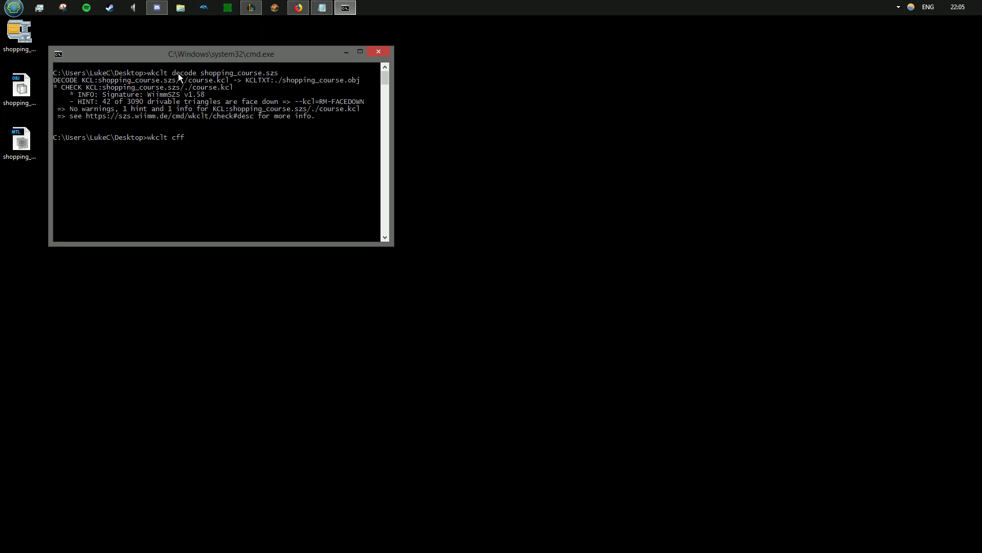
{"action": "type", "text": "shopping_course.szs"}
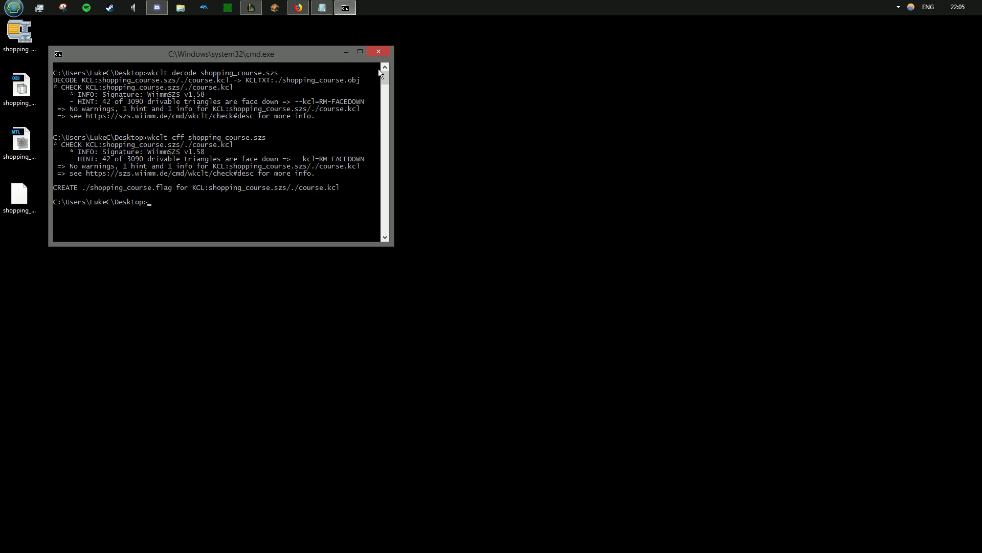
{"action": "left_click", "coordinate": [377, 51]}
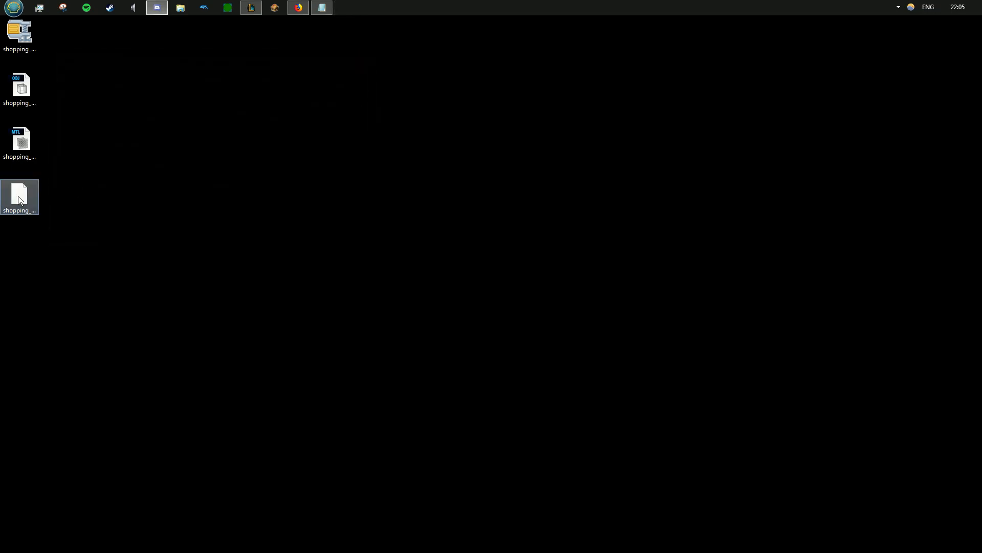
View shopping_course.flag in Notepad++, scroll to the flag table and mark the ROAD_00_F0020 entry.
{"action": "double_click", "coordinate": [20, 198]}
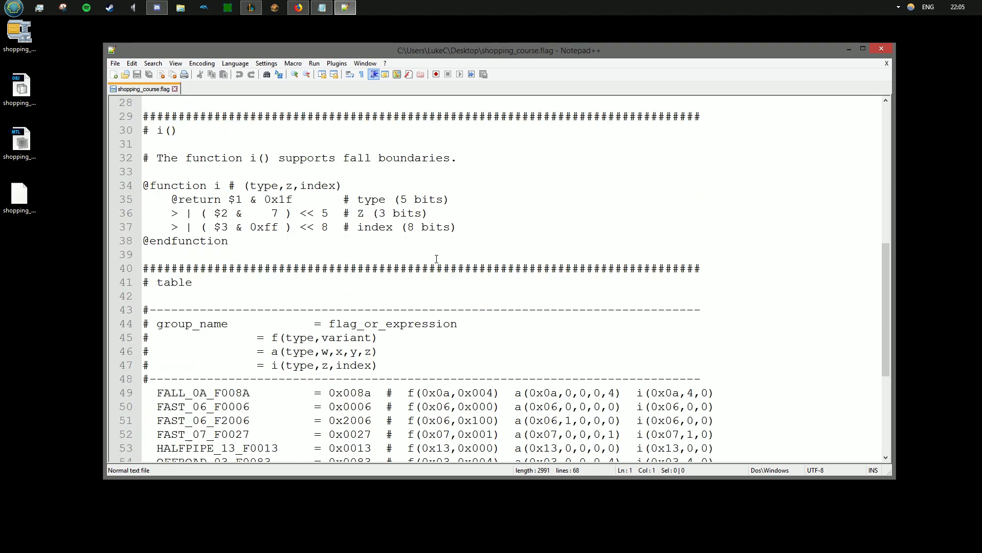
{"action": "scroll", "scroll_direction": "down", "scroll_amount": 3}
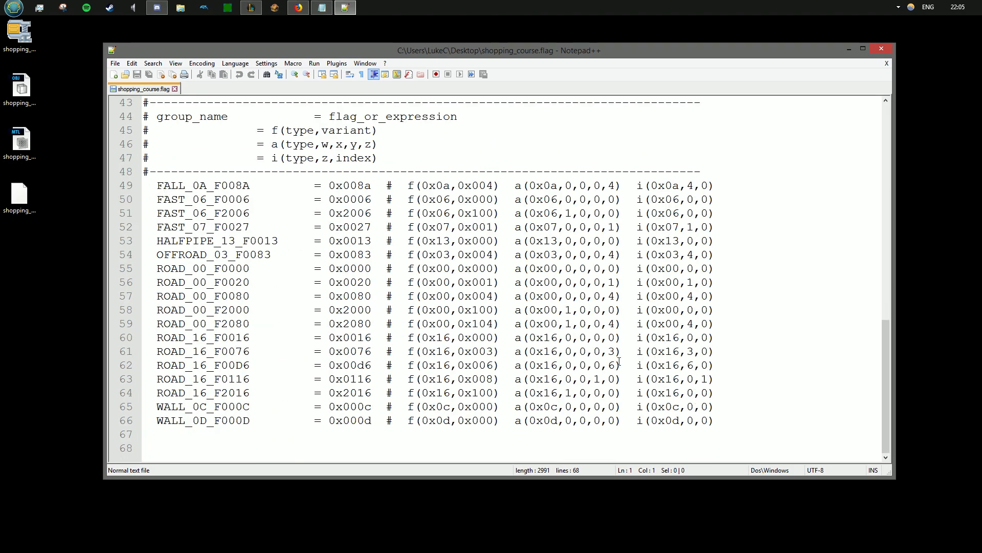
{"action": "mouse_move", "coordinate": [725, 429]}
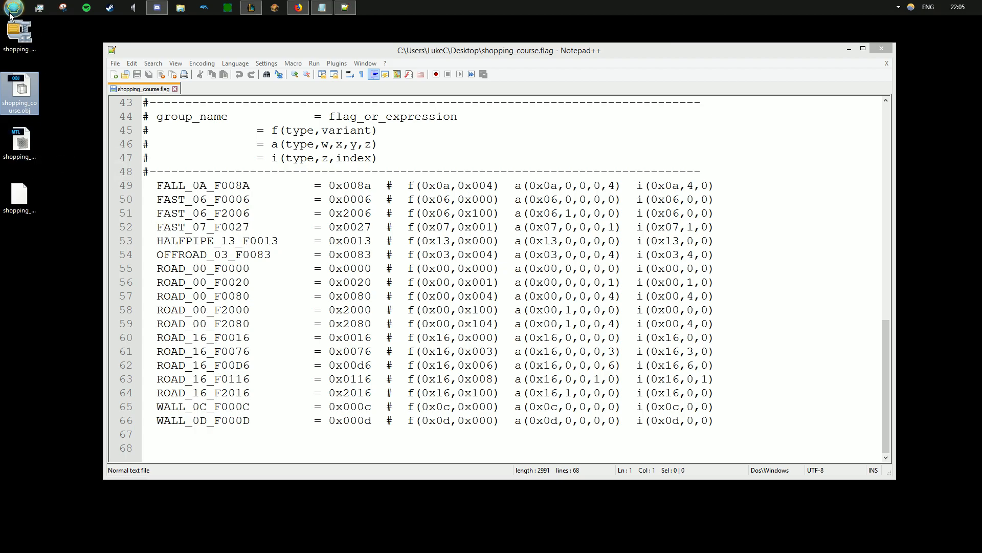
{"action": "left_click", "coordinate": [12, 8]}
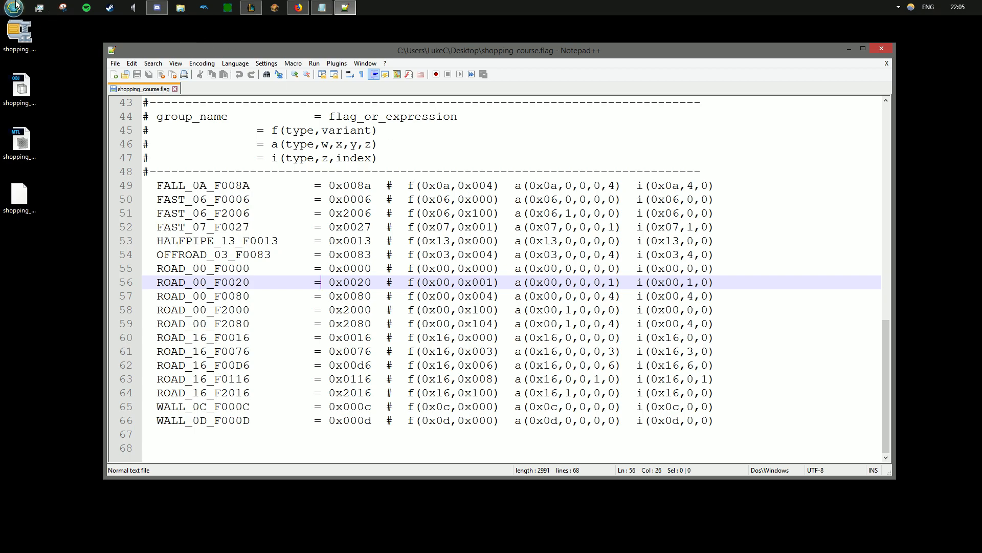
{"action": "left_click", "coordinate": [368, 7]}
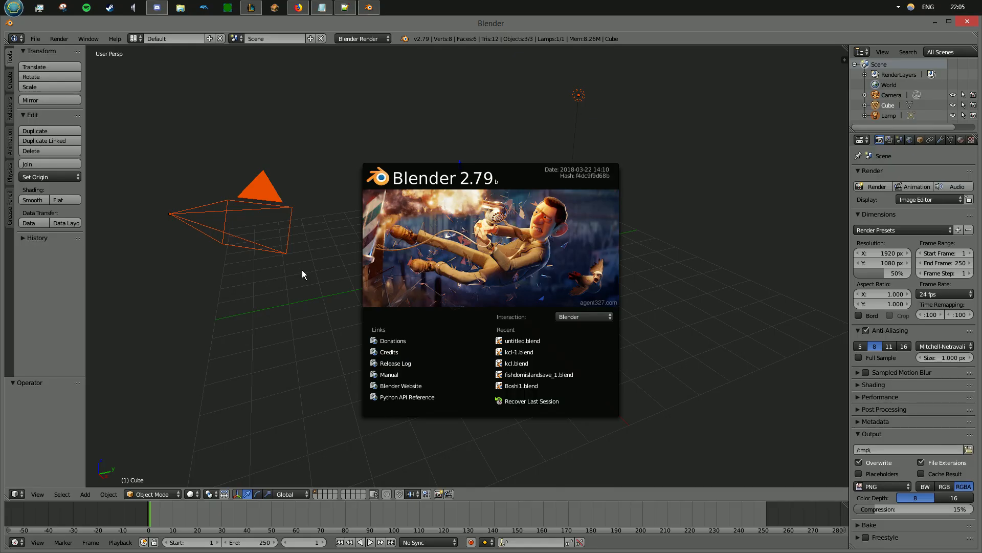
Dismiss the welcome screen and delete the default cube, camera and lamp.
{"action": "left_click", "coordinate": [325, 336]}
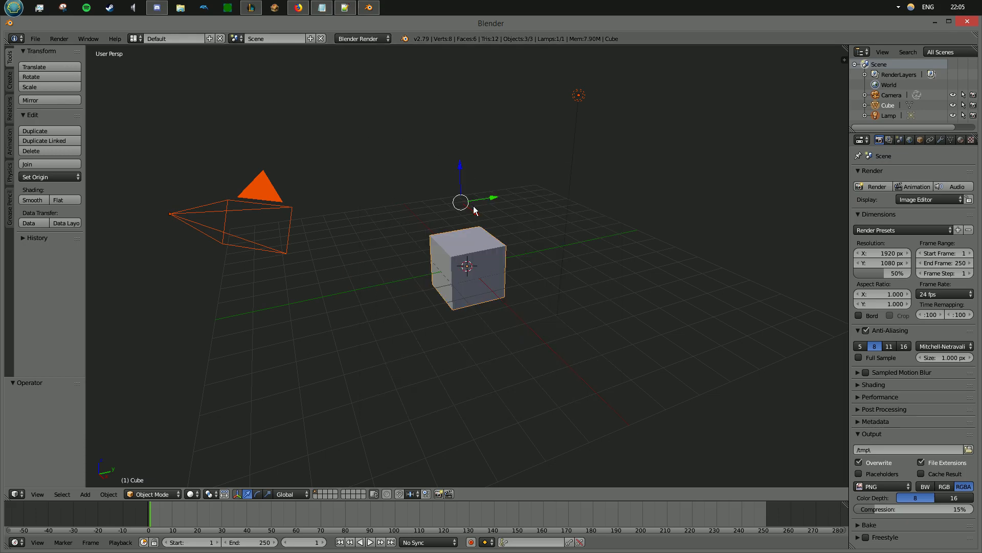
{"action": "mouse_move", "coordinate": [370, 249]}
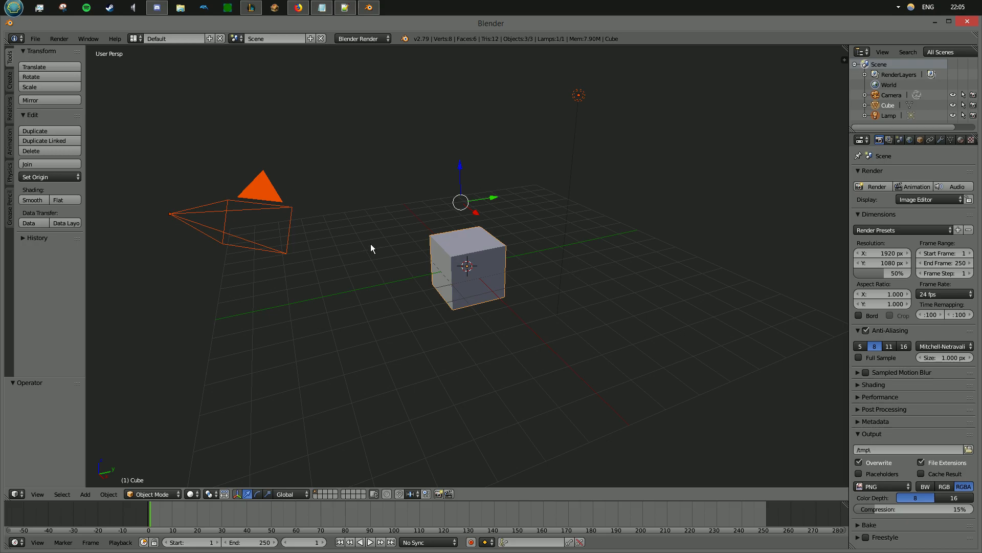
{"action": "left_click", "coordinate": [31, 152]}
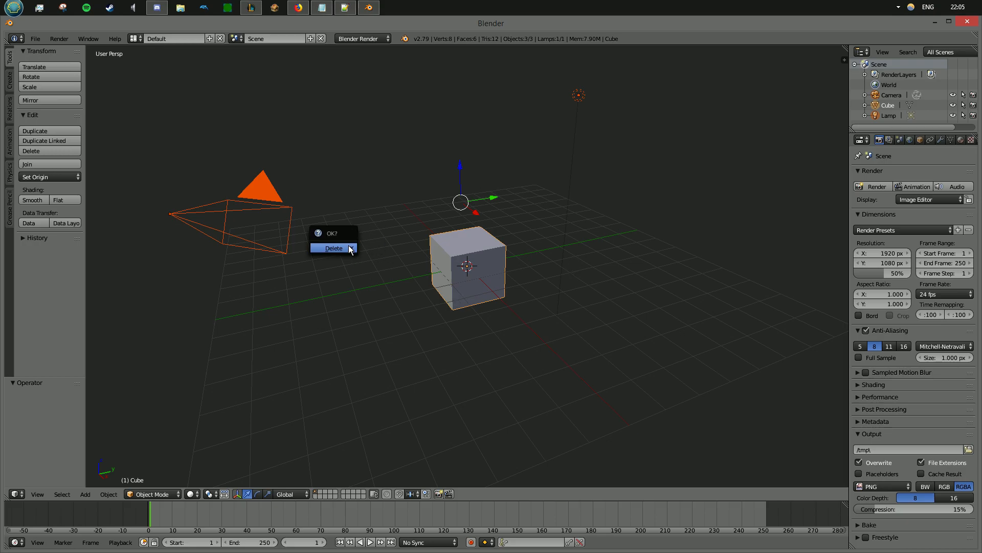
{"action": "left_click", "coordinate": [334, 248]}
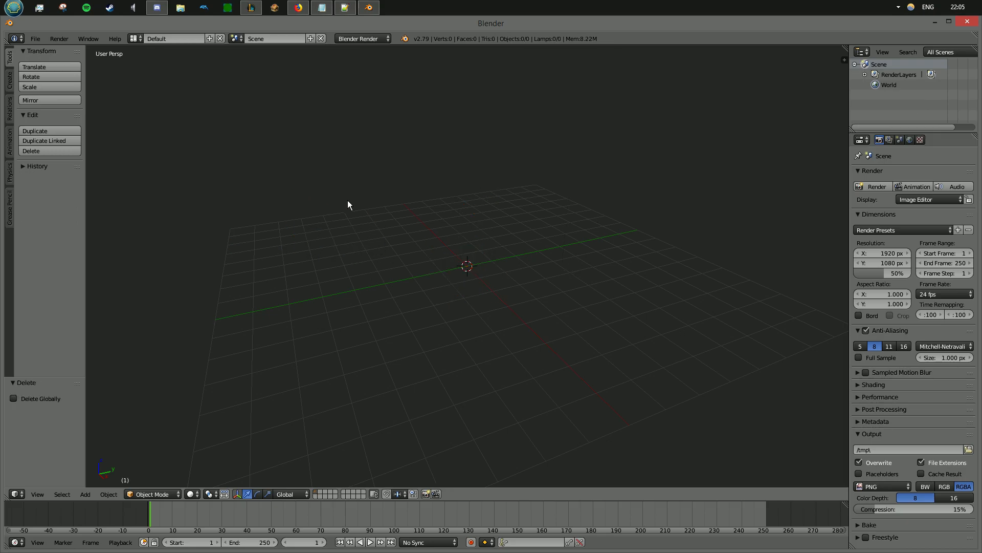
{"action": "mouse_move", "coordinate": [39, 51]}
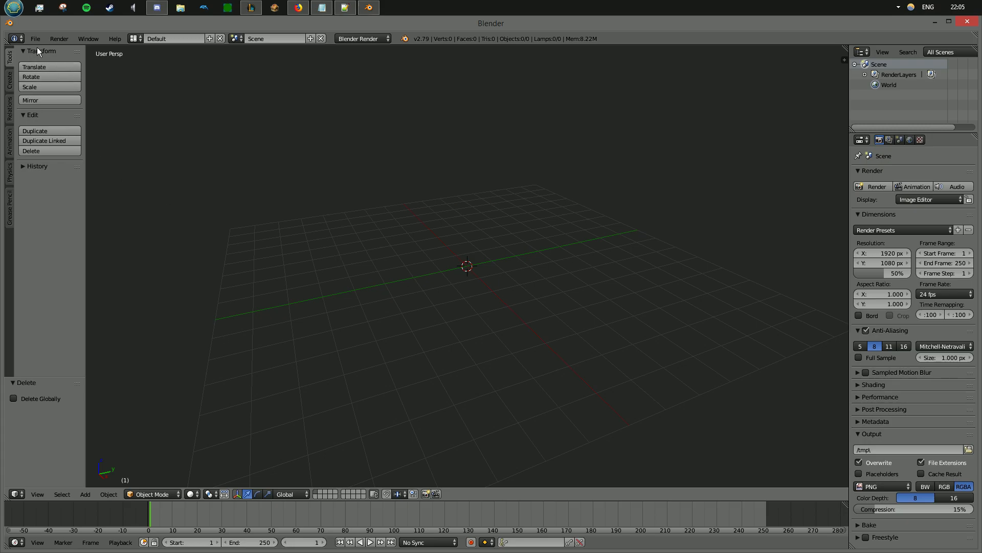
Import shopping_course.obj from the Desktop as a Wavefront OBJ model.
{"action": "left_click", "coordinate": [35, 38]}
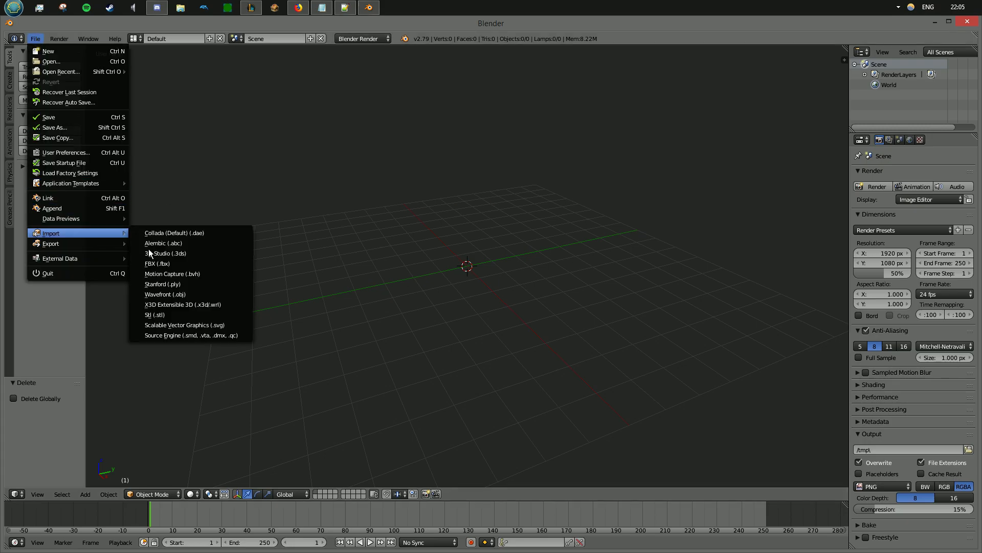
{"action": "left_click", "coordinate": [166, 294]}
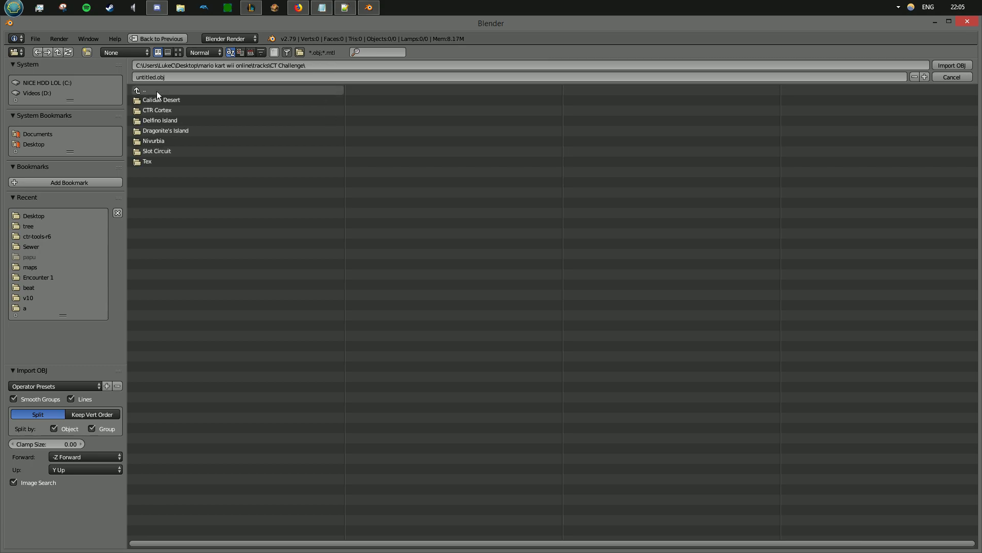
{"action": "left_click", "coordinate": [34, 216]}
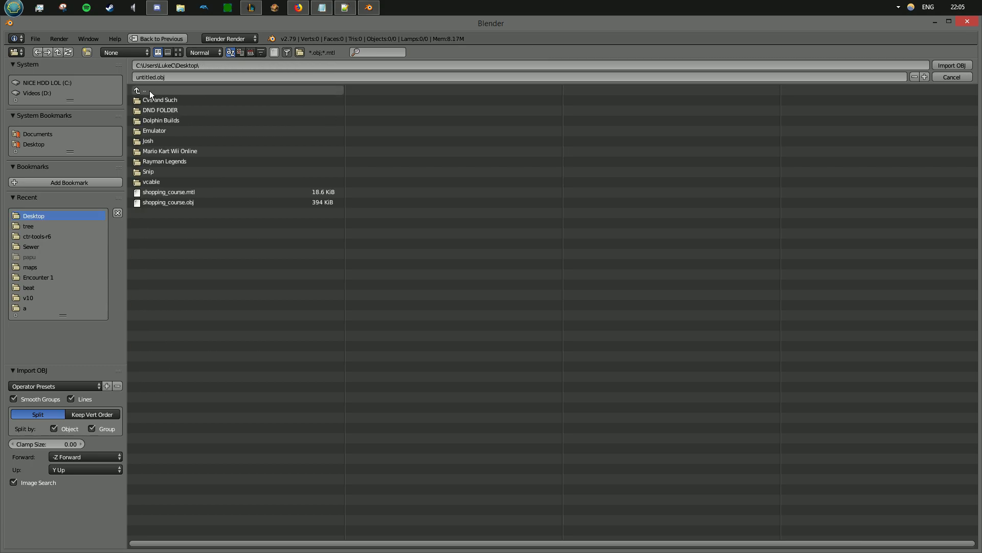
{"action": "left_click", "coordinate": [168, 201]}
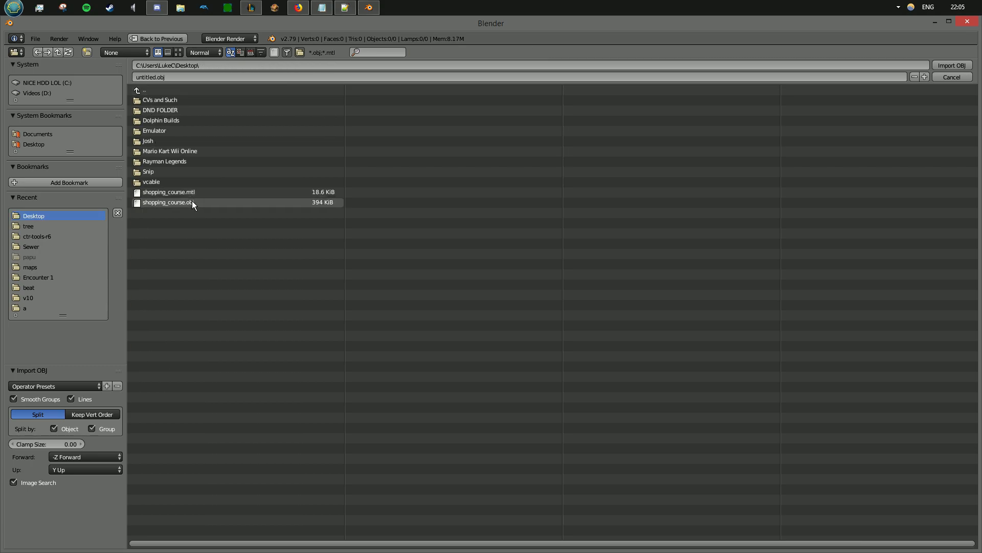
{"action": "left_click", "coordinate": [952, 66]}
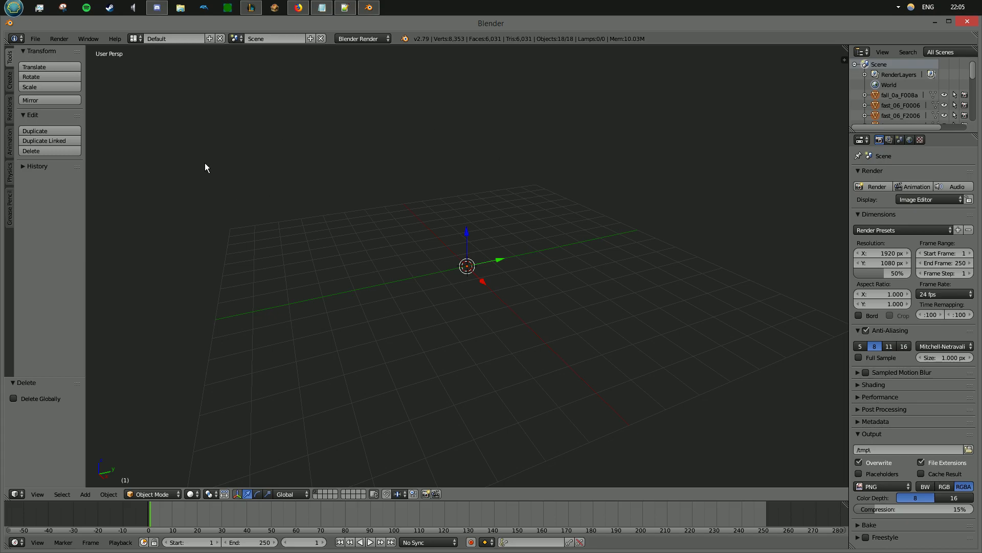
{"action": "mouse_move", "coordinate": [454, 306]}
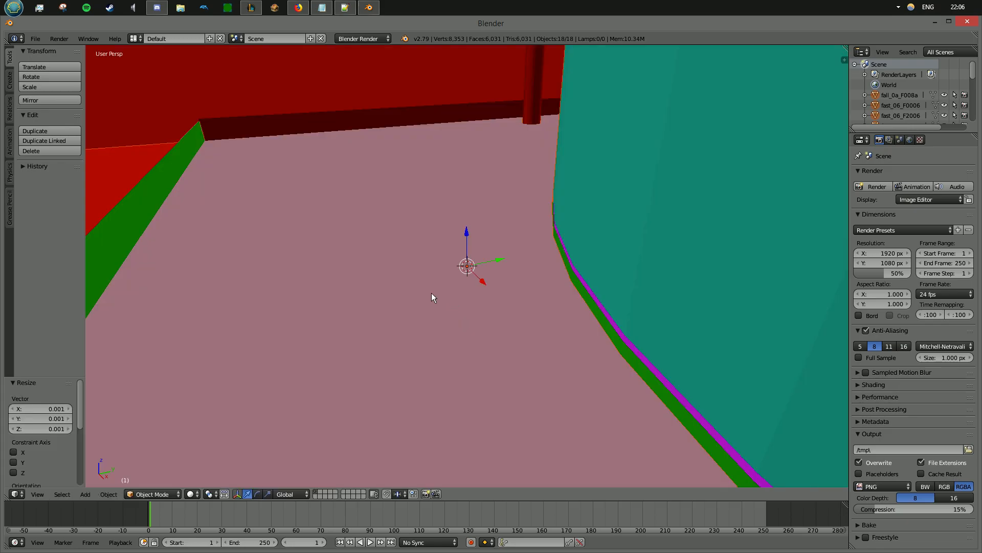
Pull the 3D view back to see more of the scaled-down course.
{"action": "left_click_drag", "start_coordinate": [432, 296], "coordinate": [419, 324]}
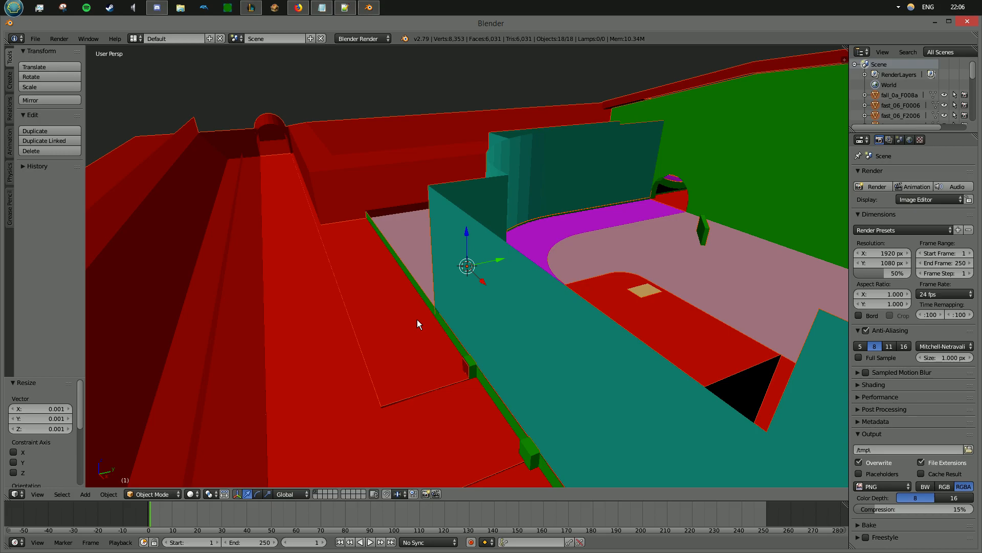
{"action": "mouse_move", "coordinate": [419, 325]}
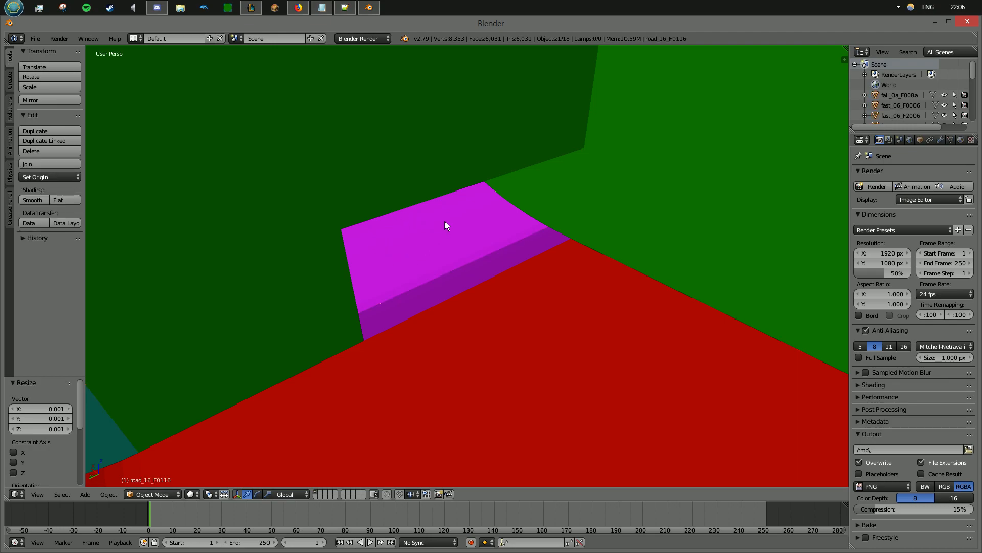
{"action": "mouse_move", "coordinate": [401, 247]}
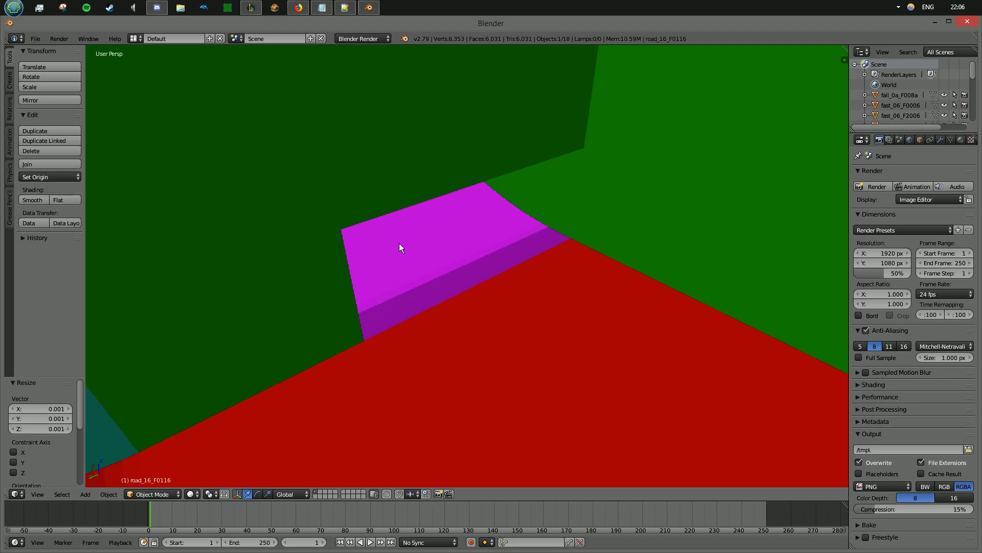
{"action": "mouse_move", "coordinate": [160, 487]}
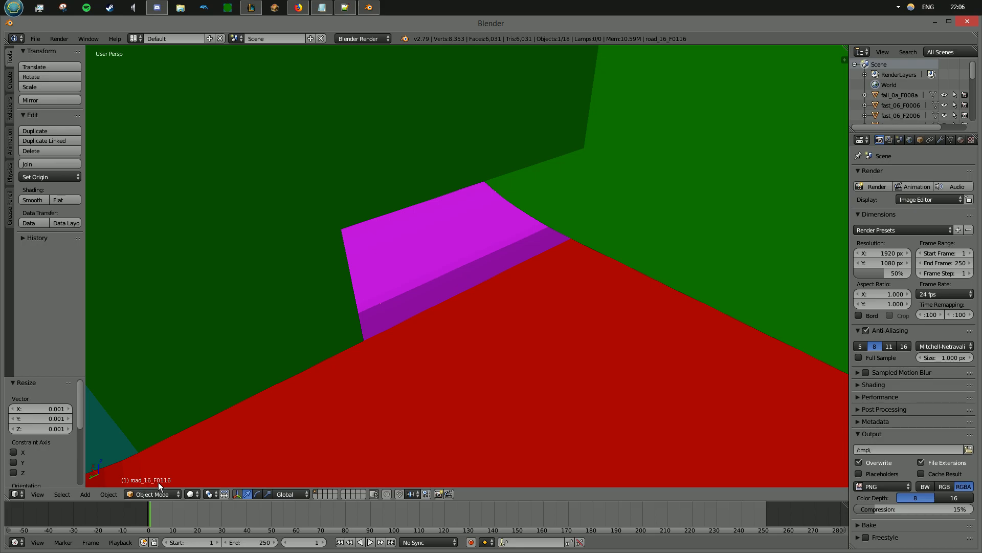
{"action": "mouse_move", "coordinate": [162, 488]}
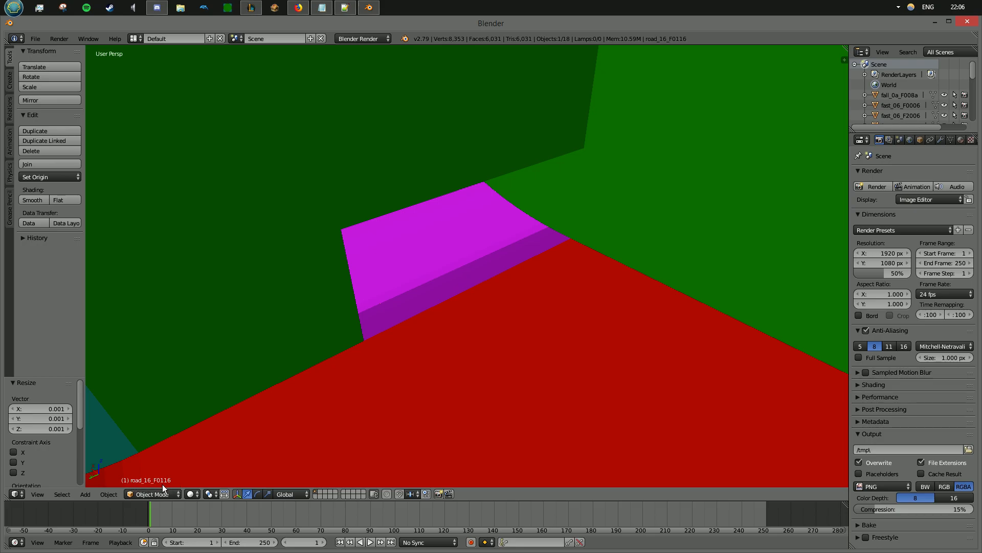
{"action": "mouse_move", "coordinate": [104, 476]}
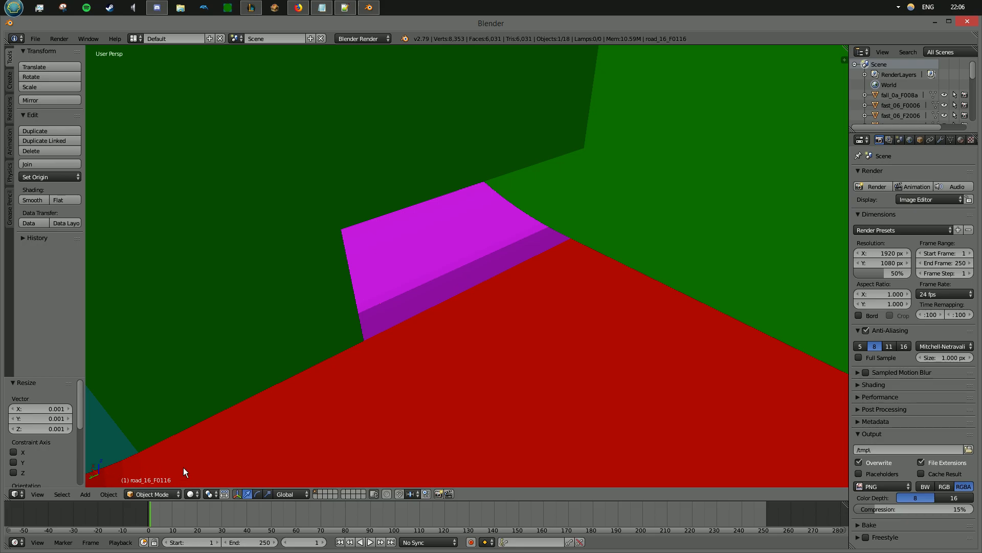
{"action": "mouse_move", "coordinate": [178, 468]}
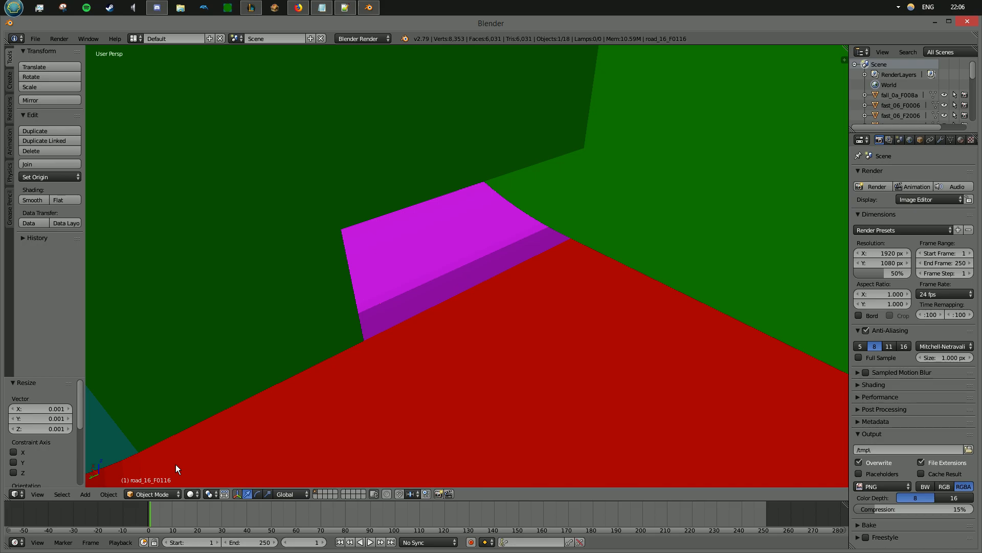
{"action": "mouse_move", "coordinate": [355, 45]}
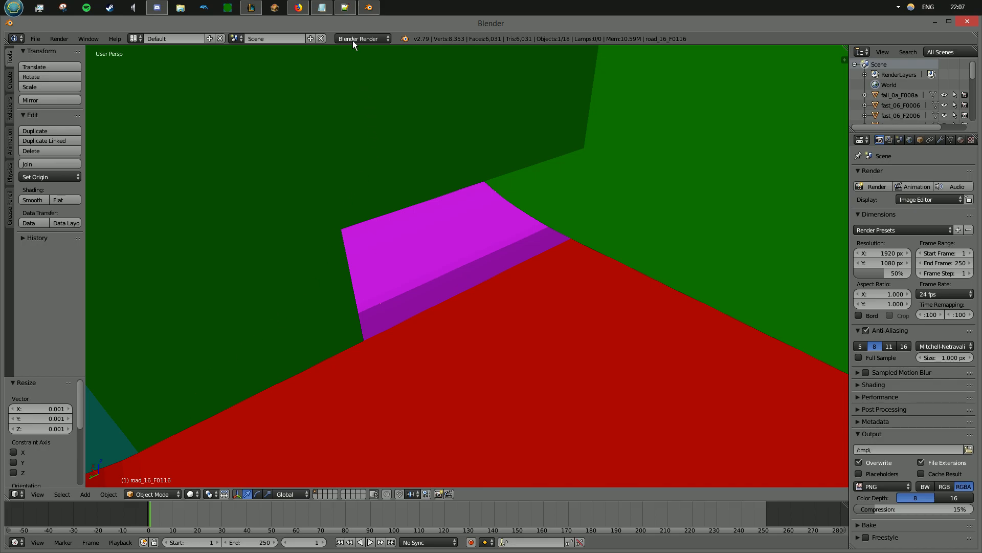
{"action": "mouse_move", "coordinate": [345, 7]}
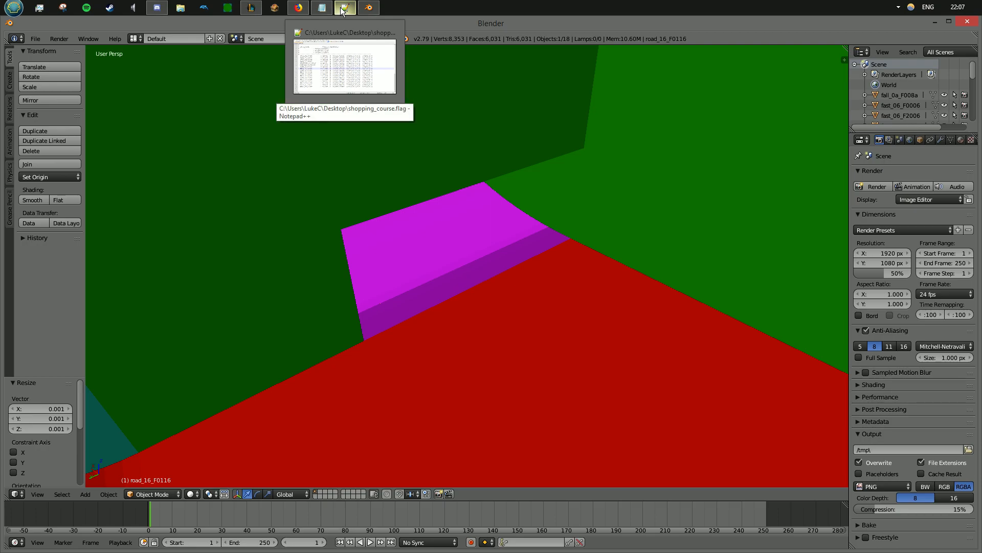
Switch to shopping_course.flag and mark the ROAD_16_F0116 line, value 0x0116.
{"action": "left_click", "coordinate": [344, 7]}
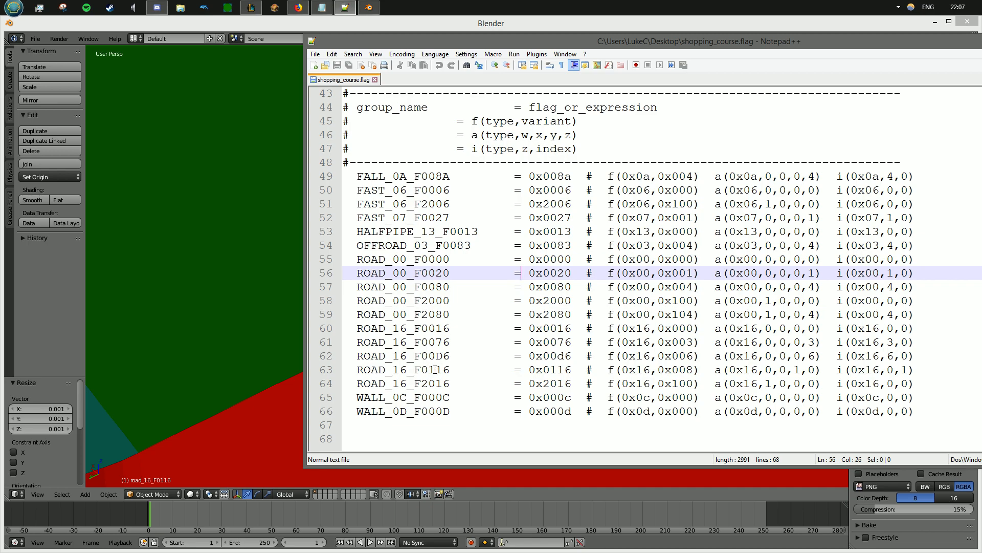
{"action": "left_click", "coordinate": [906, 369]}
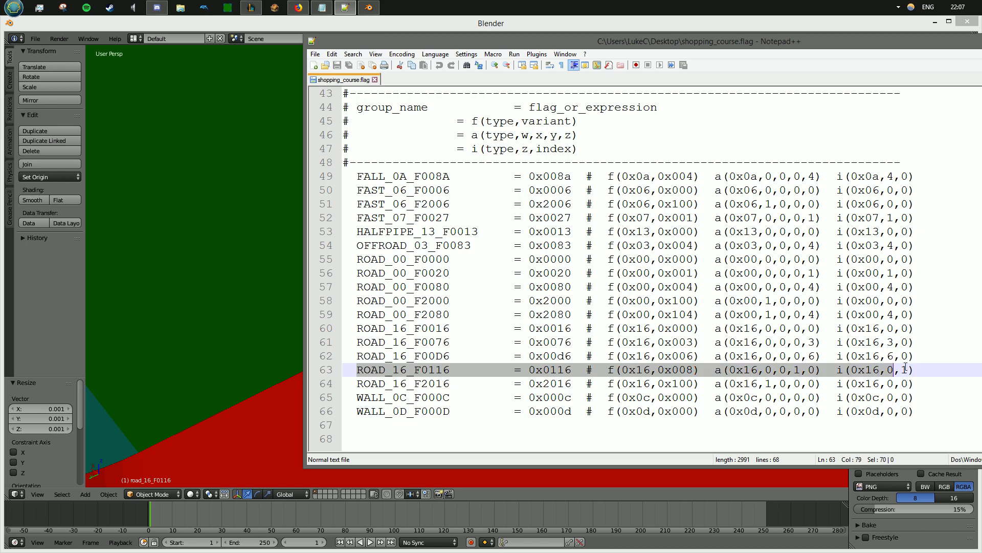